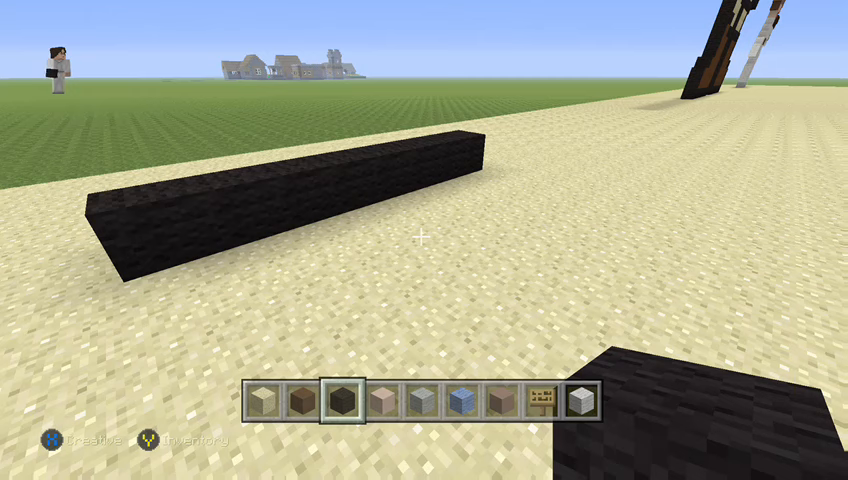
# Take brown wool from the Creative inventory's Decorations tab onto the hotbar.
pyautogui.press('4')
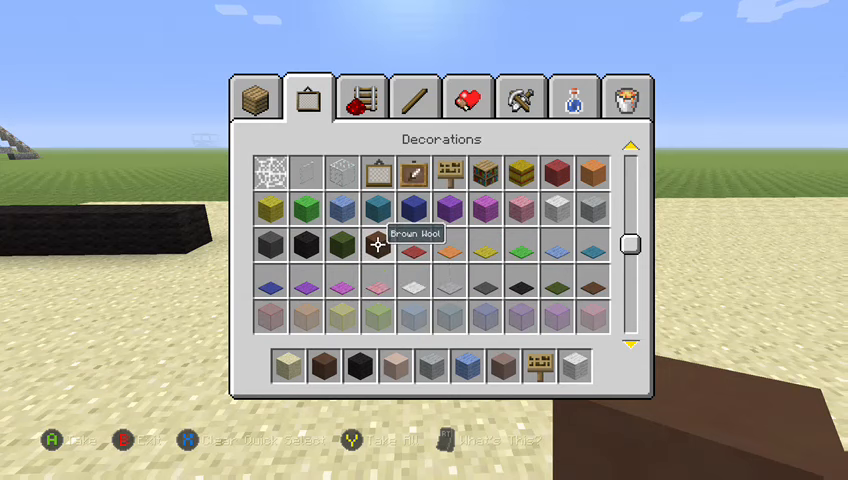
pyautogui.moveTo(288, 365)
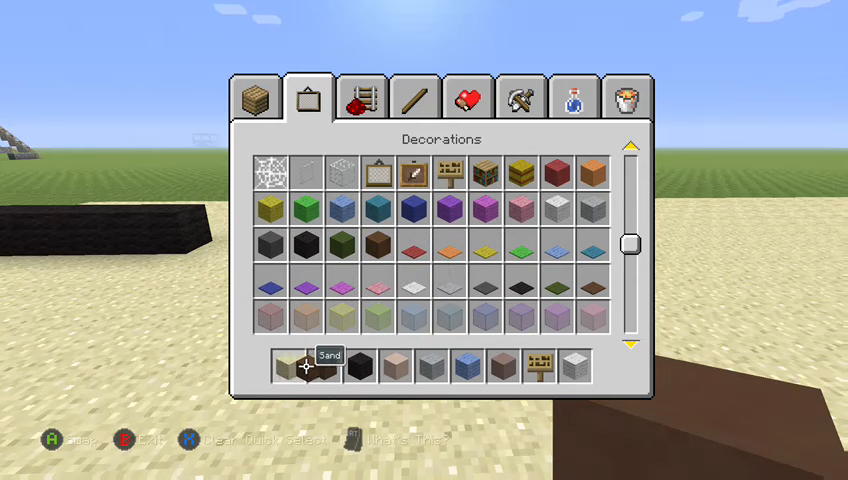